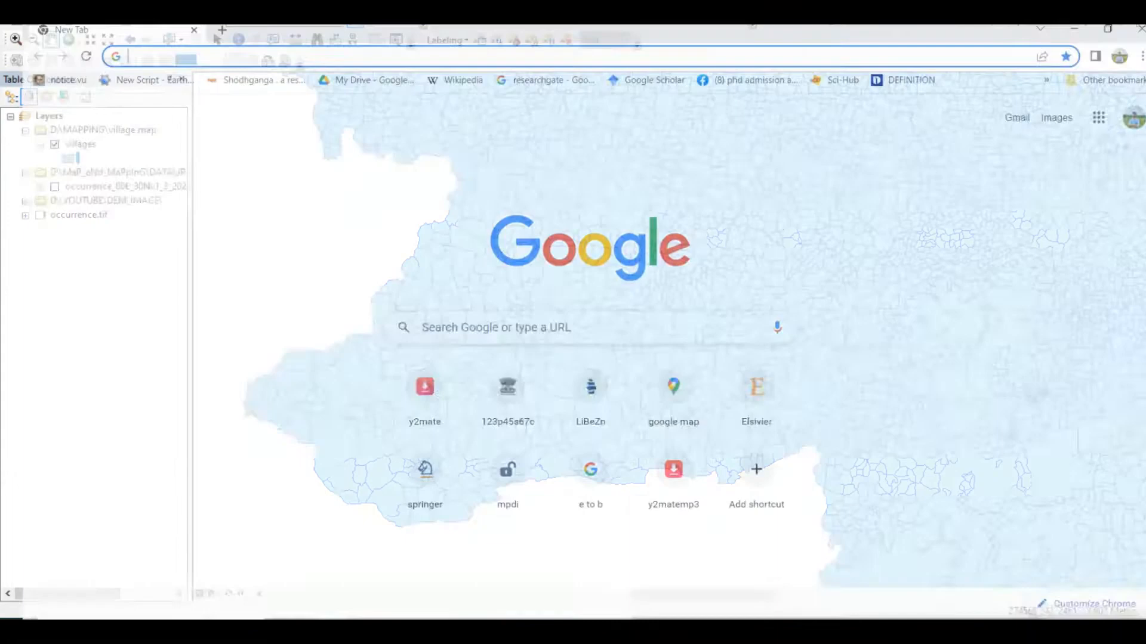
Search the web for 'nasa village boundary map' to reach the SEDAC India village dataset.
type("nasa village boundary map")
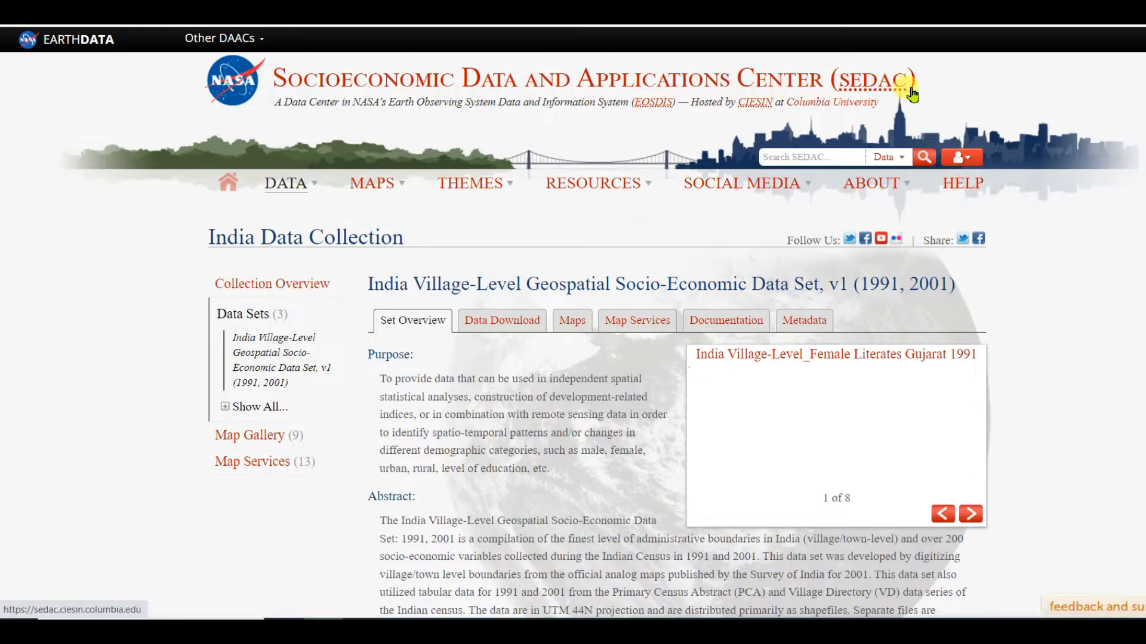
Go to the dataset's Data Download tab, log in, and scroll to the Downloads section.
left_click(970, 514)
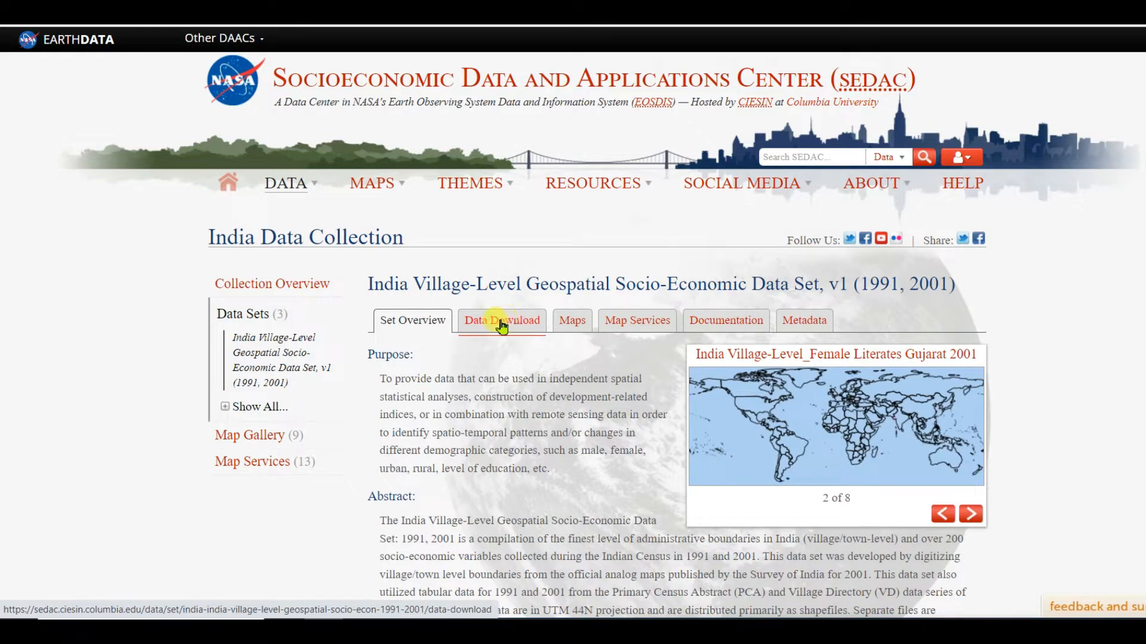
left_click(502, 321)
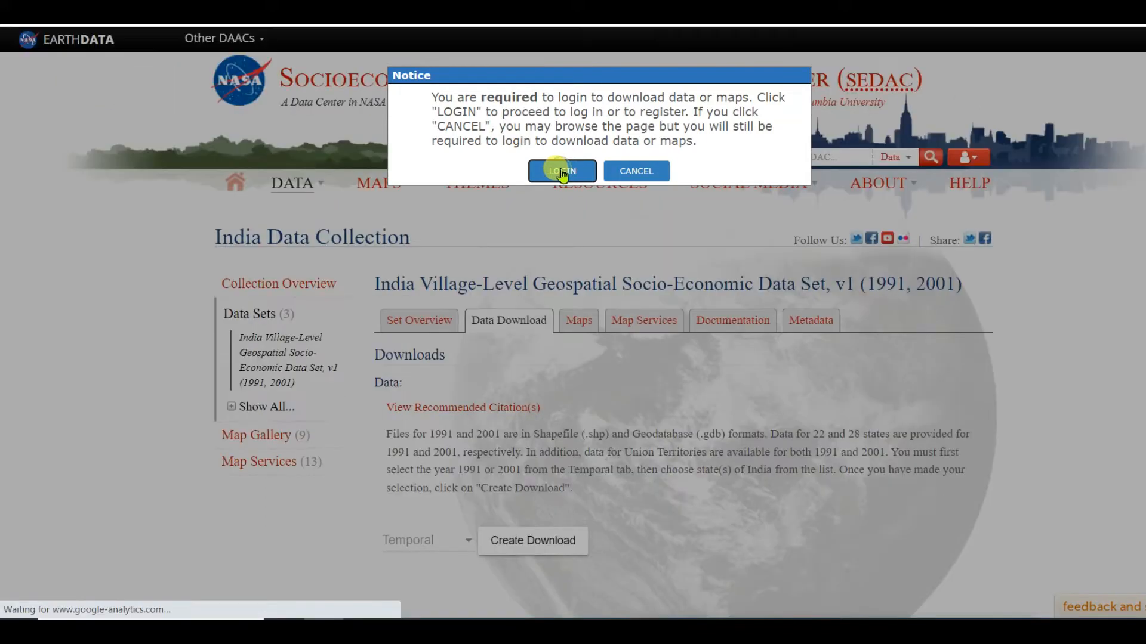
left_click(562, 172)
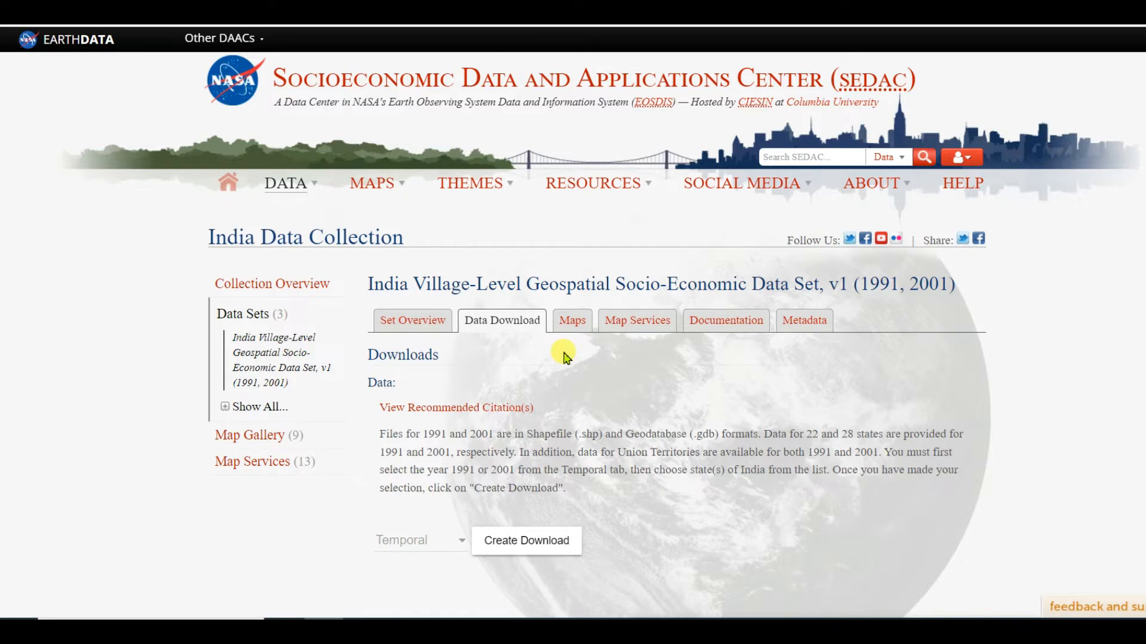
mouse_move(516, 345)
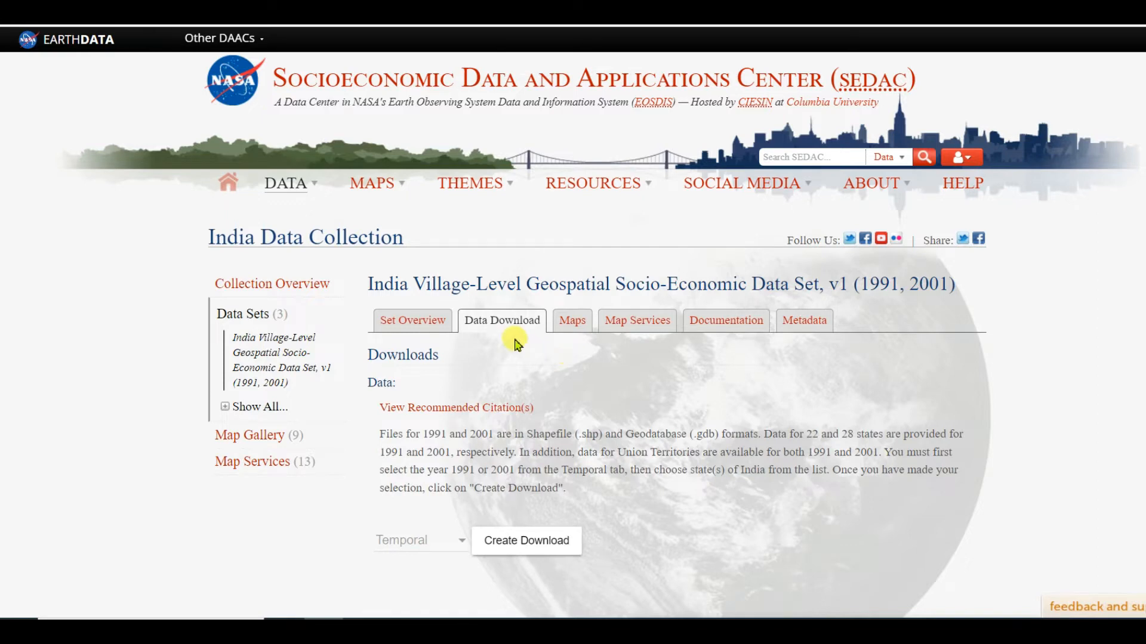
scroll("down", 3)
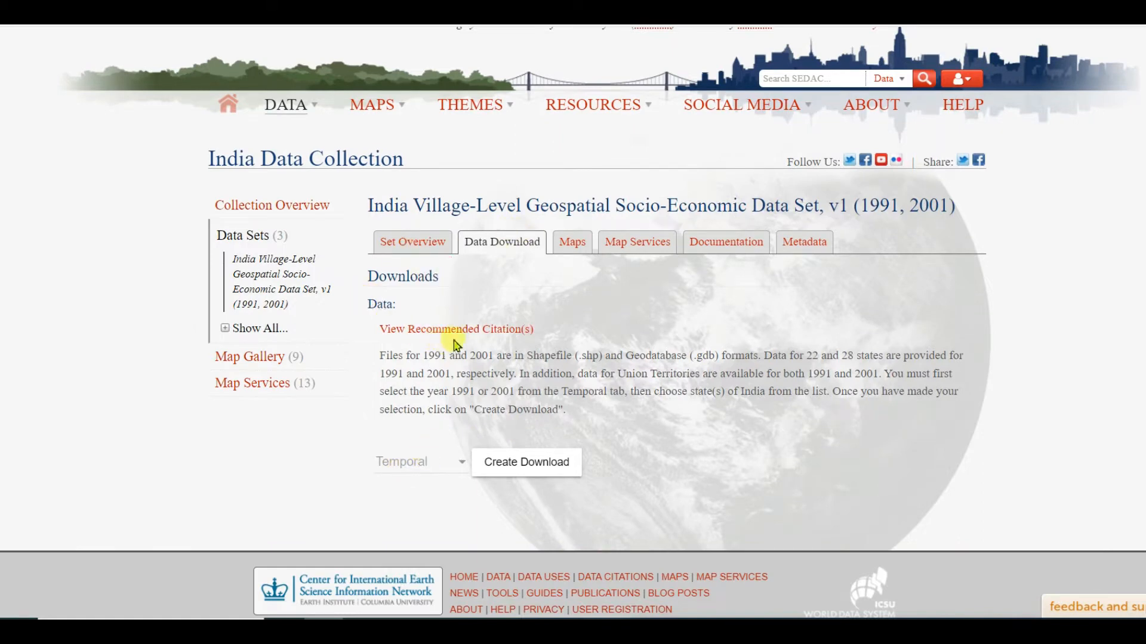
Choose the 2001 census year and select all state files.
left_click(420, 462)
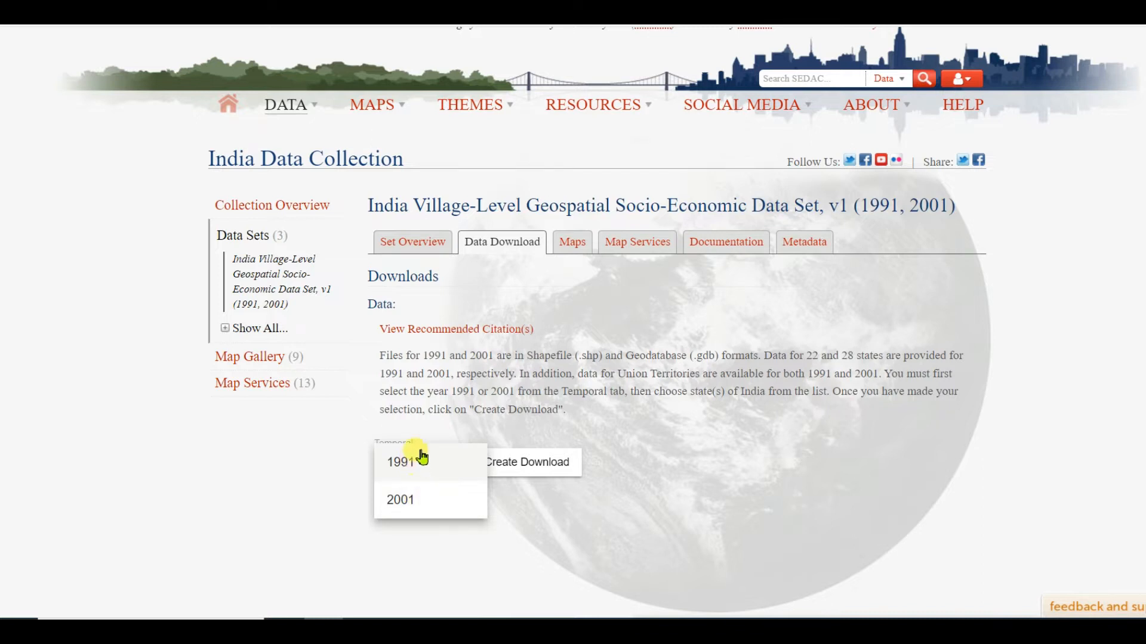
mouse_move(413, 502)
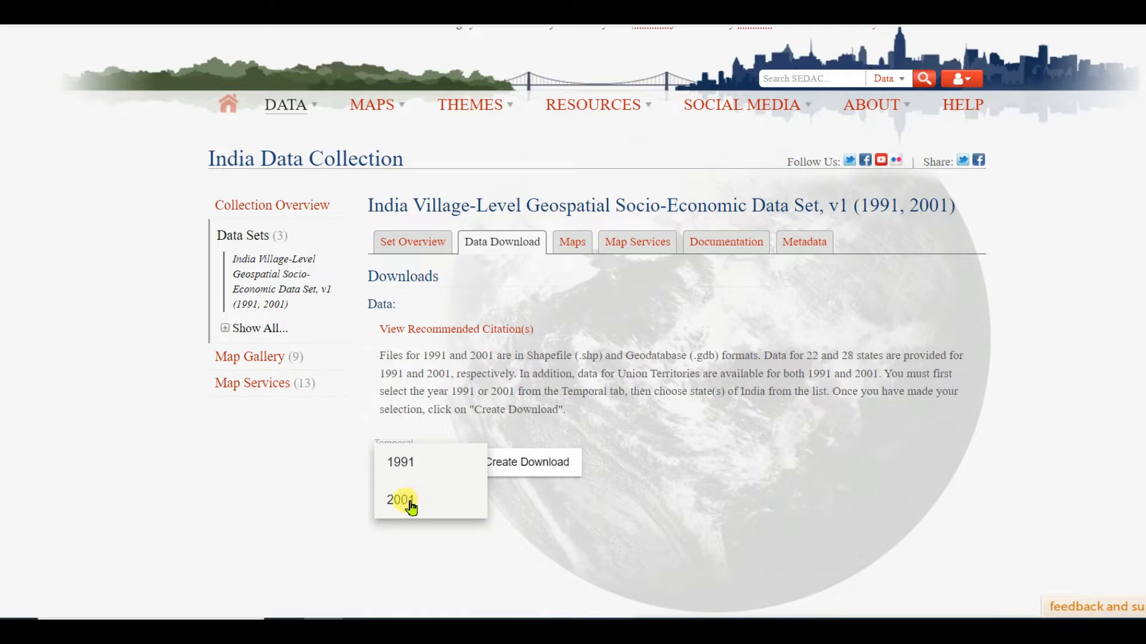
left_click(397, 499)
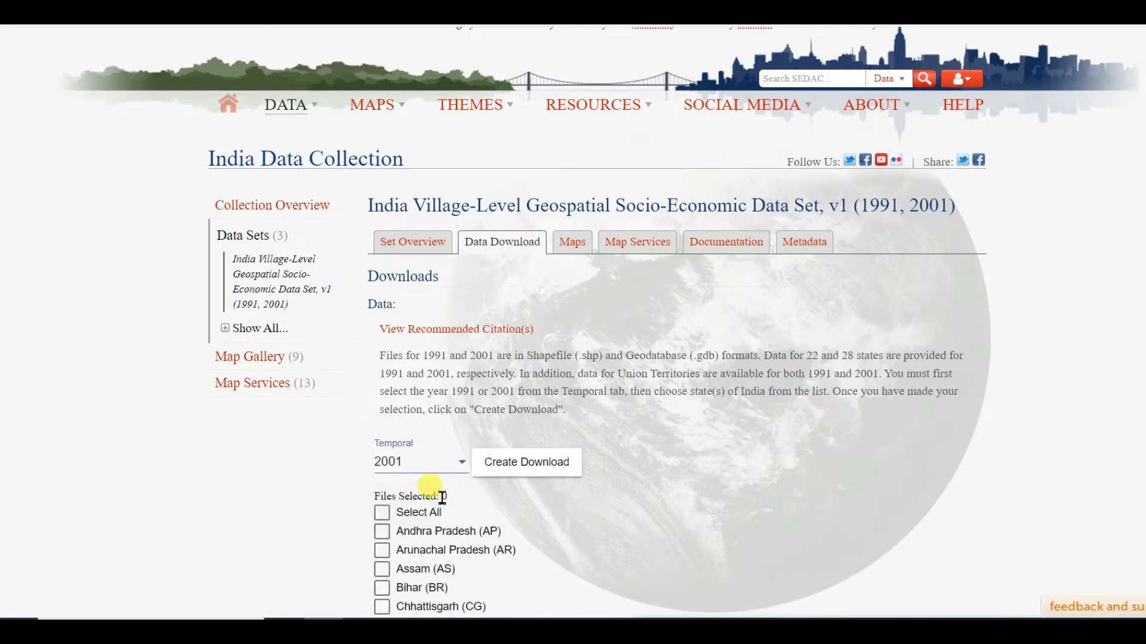
scroll("down", 3)
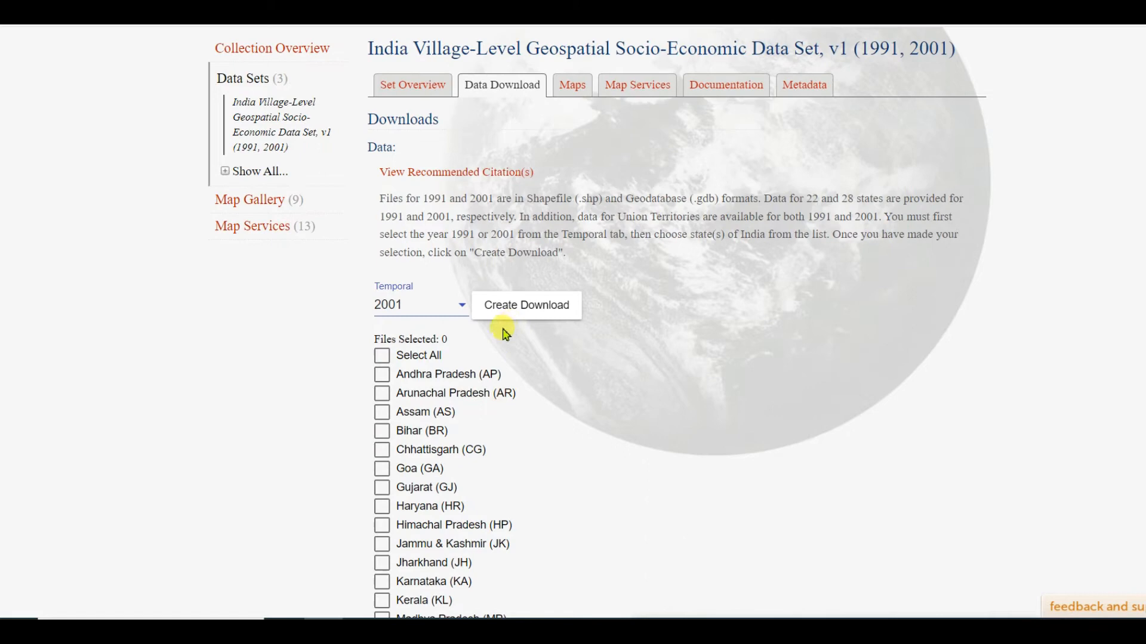
left_click(382, 356)
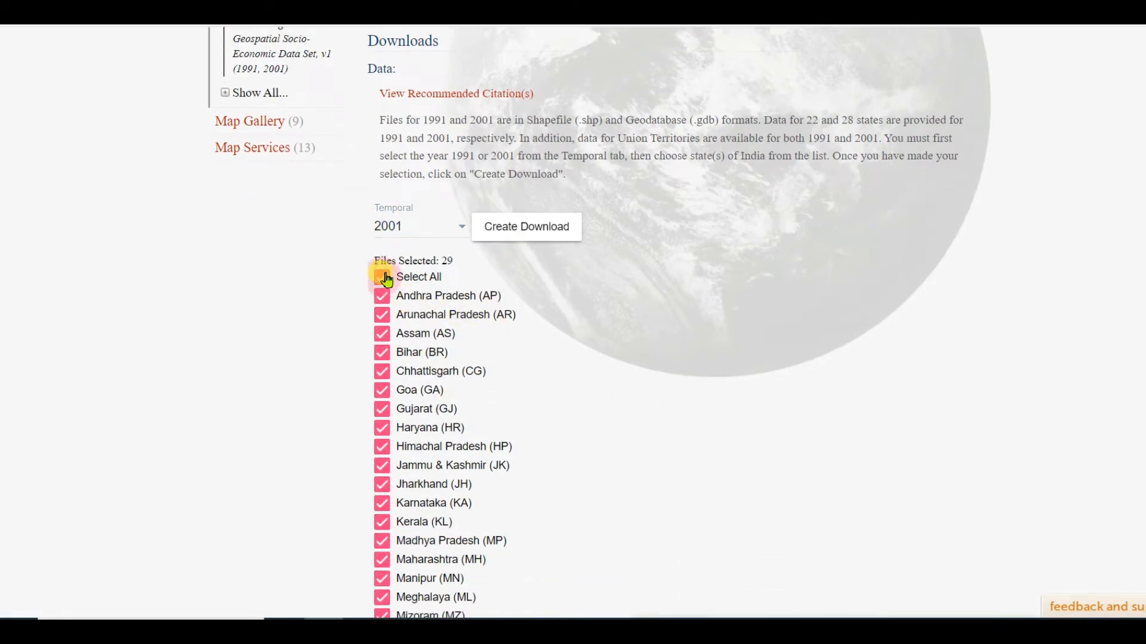
Clear all state selections and tick only West Bengal (WB).
left_click(382, 277)
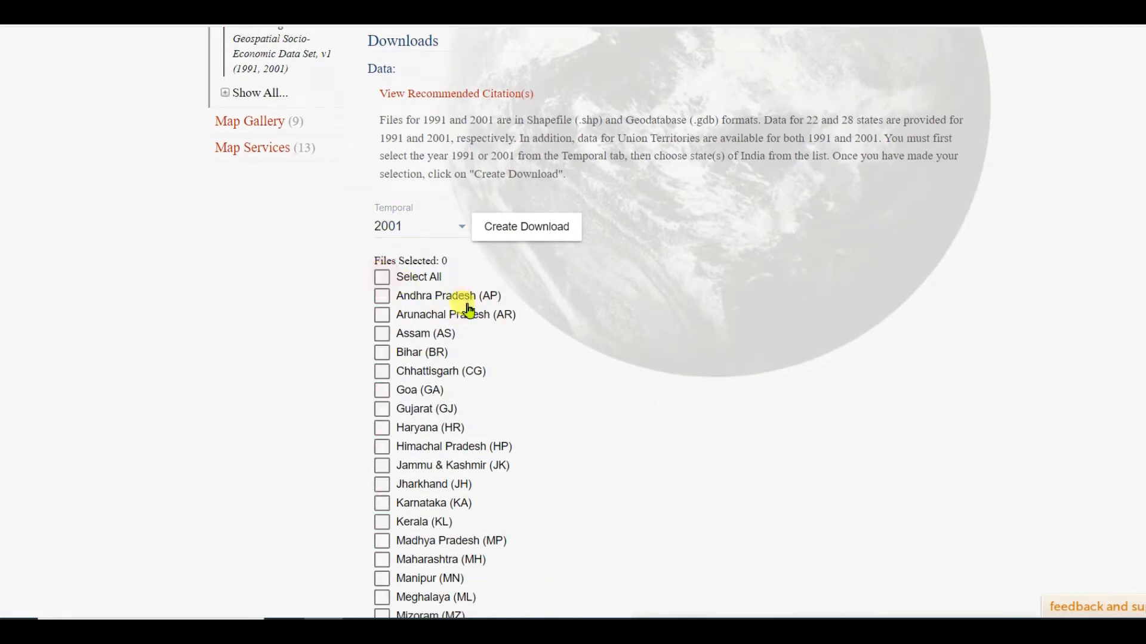
scroll("down", 3)
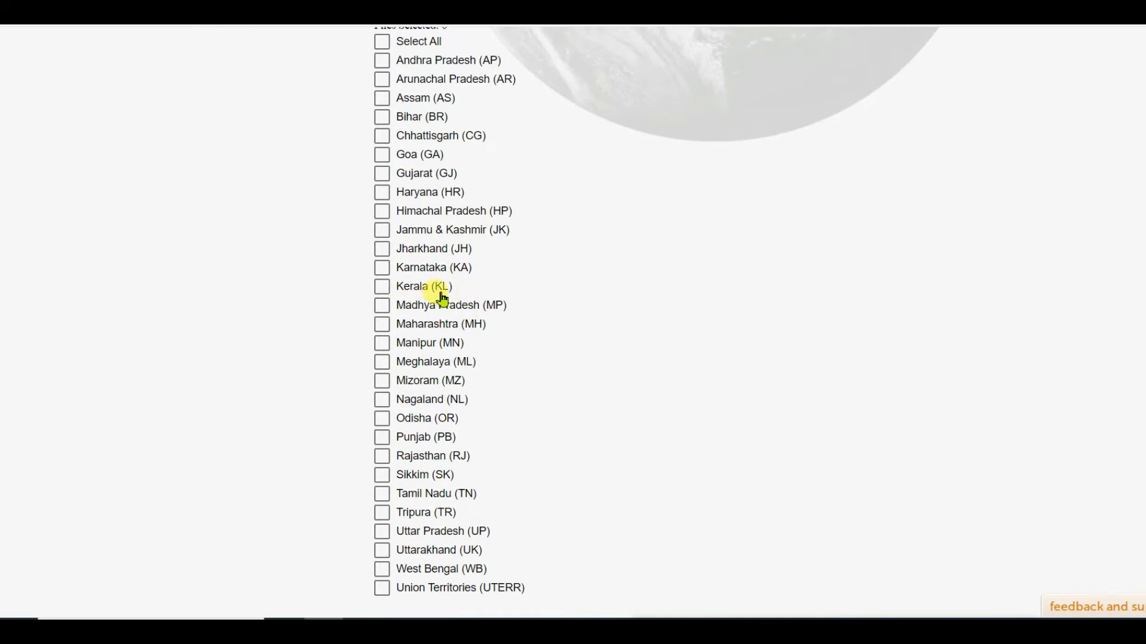
scroll("down", 3)
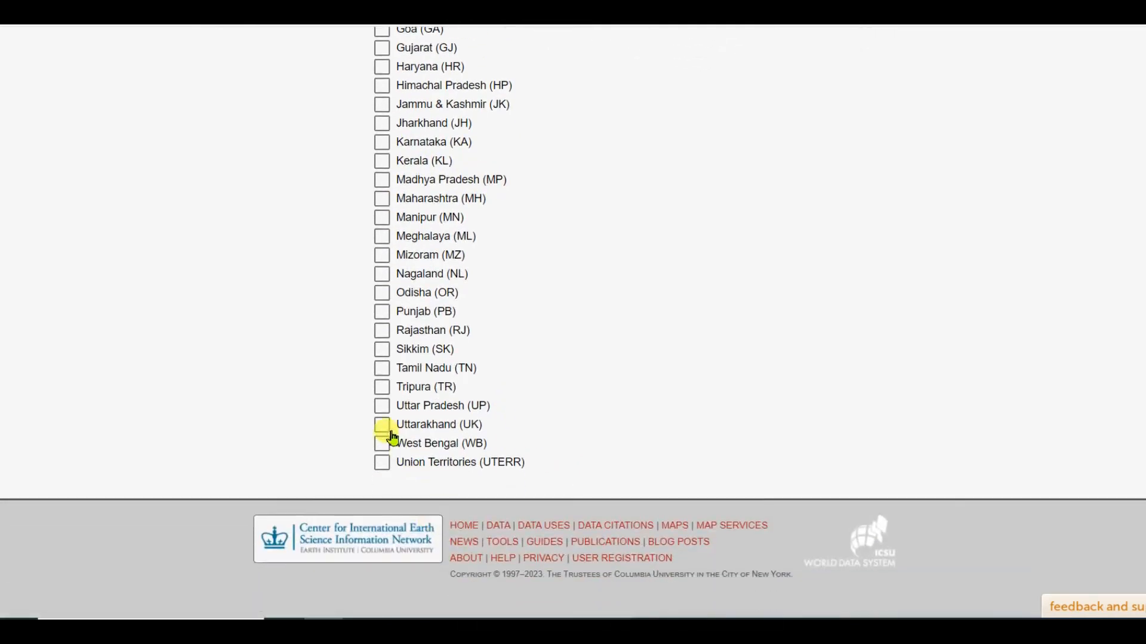
left_click(382, 444)
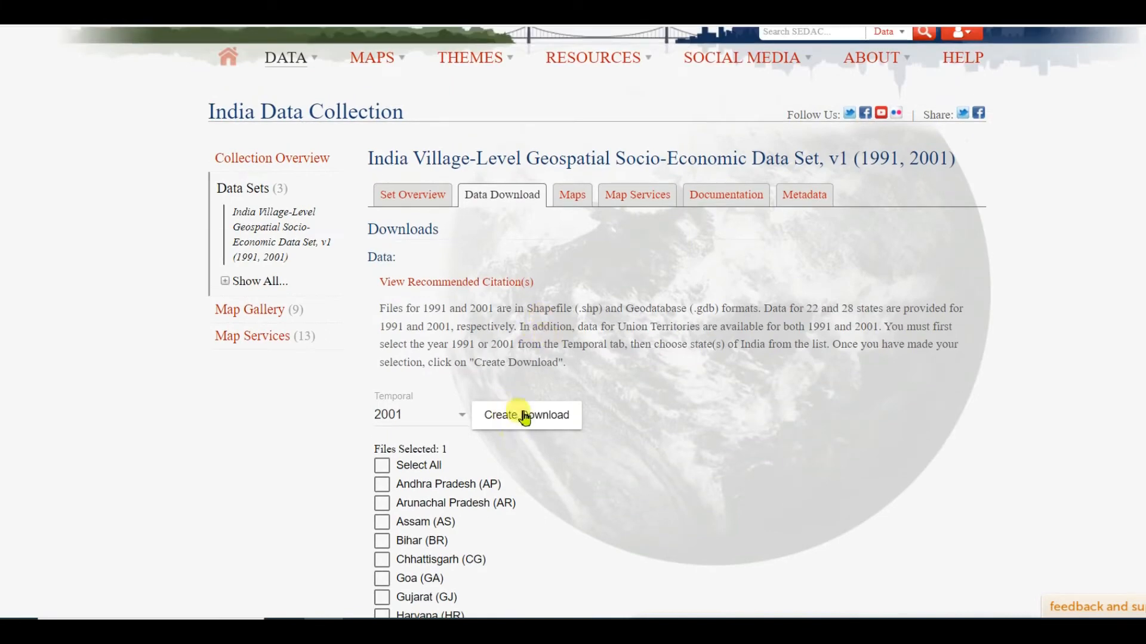
Create the download package and download the West Bengal (WB) zip.
left_click(526, 414)
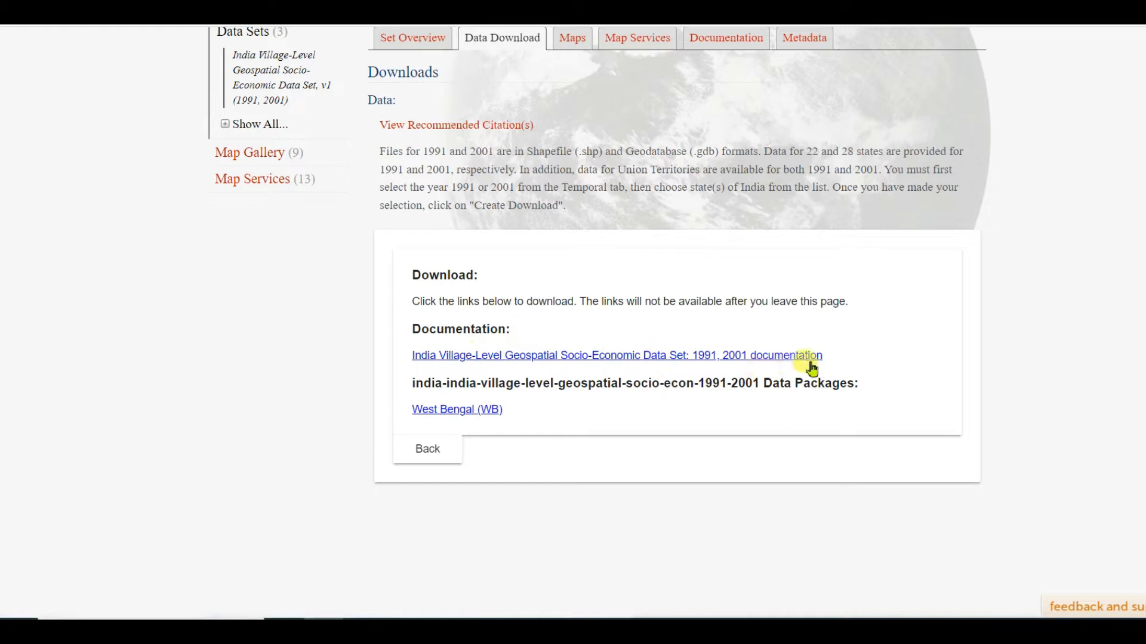
mouse_move(463, 413)
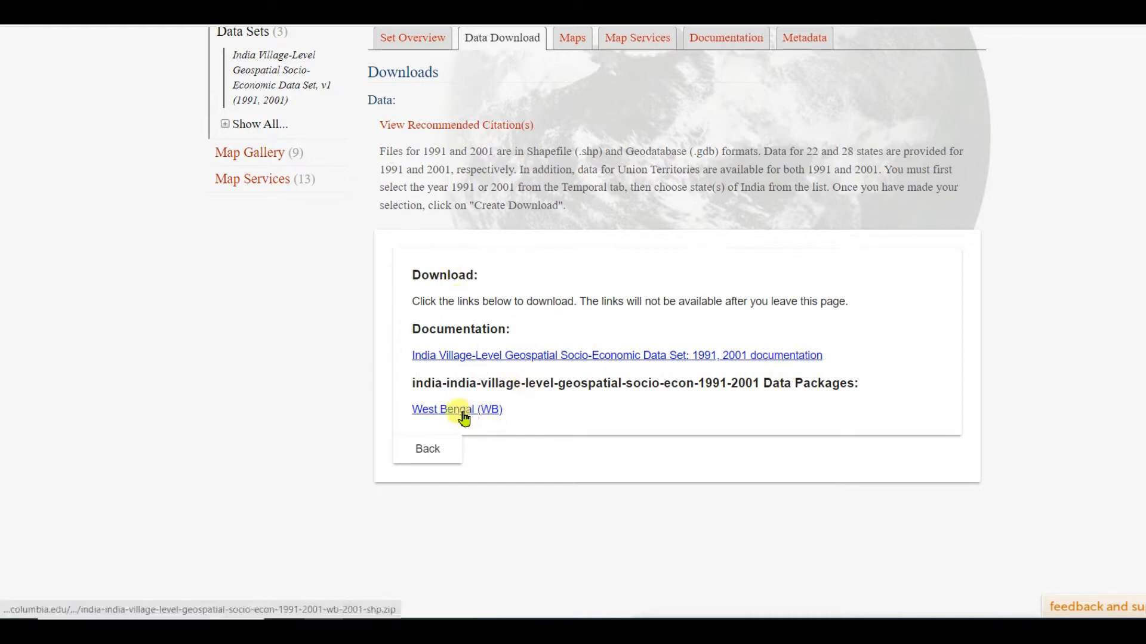
left_click(457, 410)
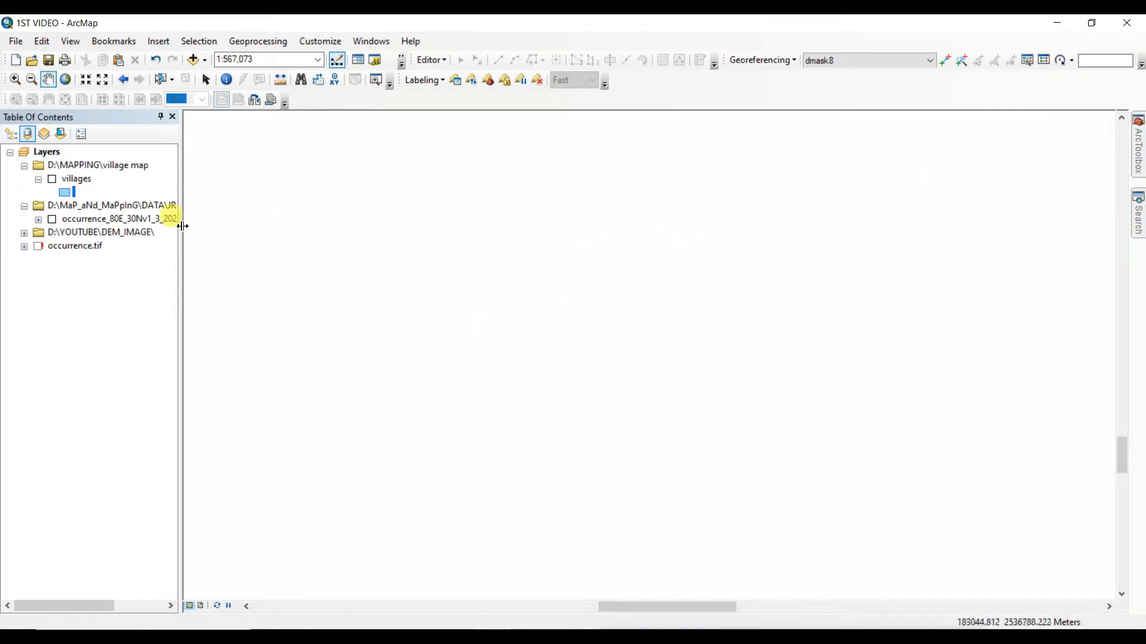
Turn on the villages layer and zoom in on the village polygons.
left_click(71, 179)
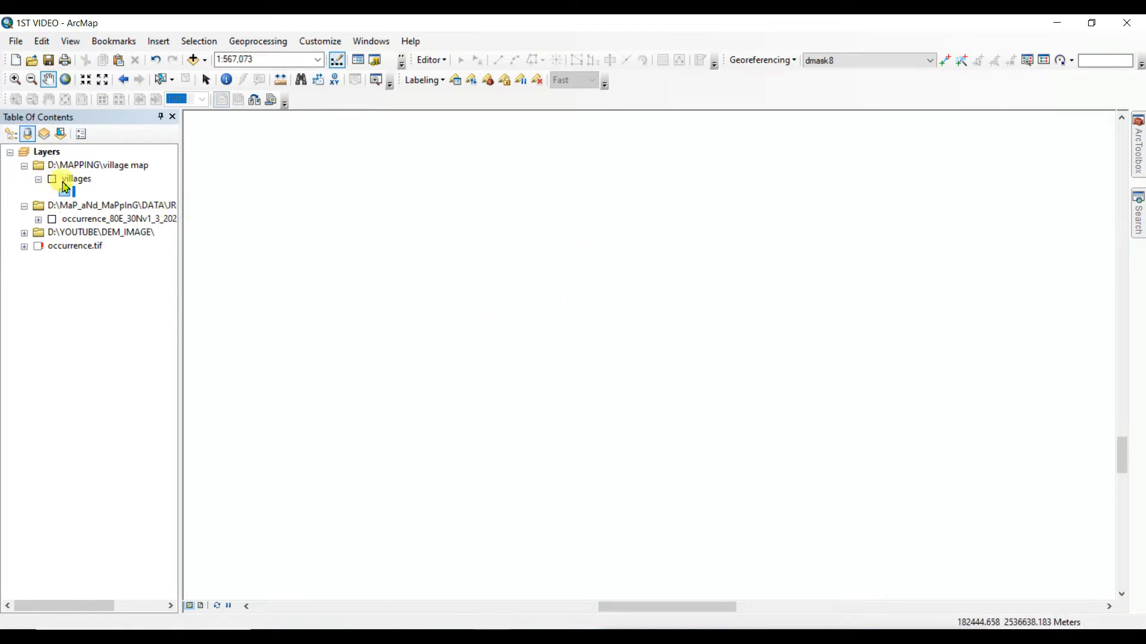
left_click(47, 179)
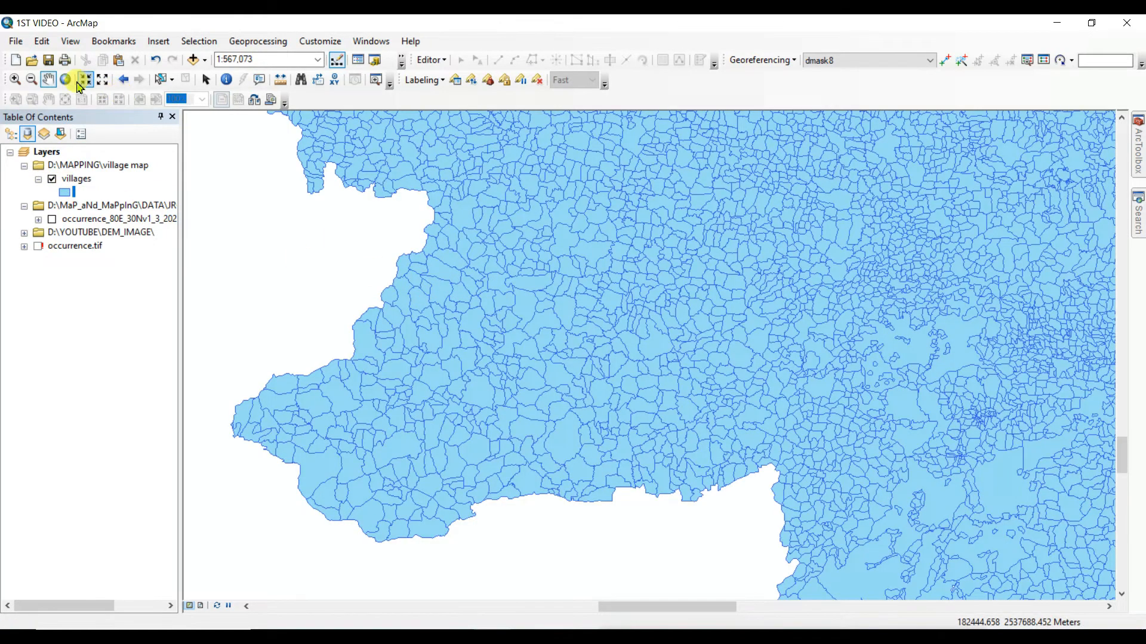
left_click(85, 79)
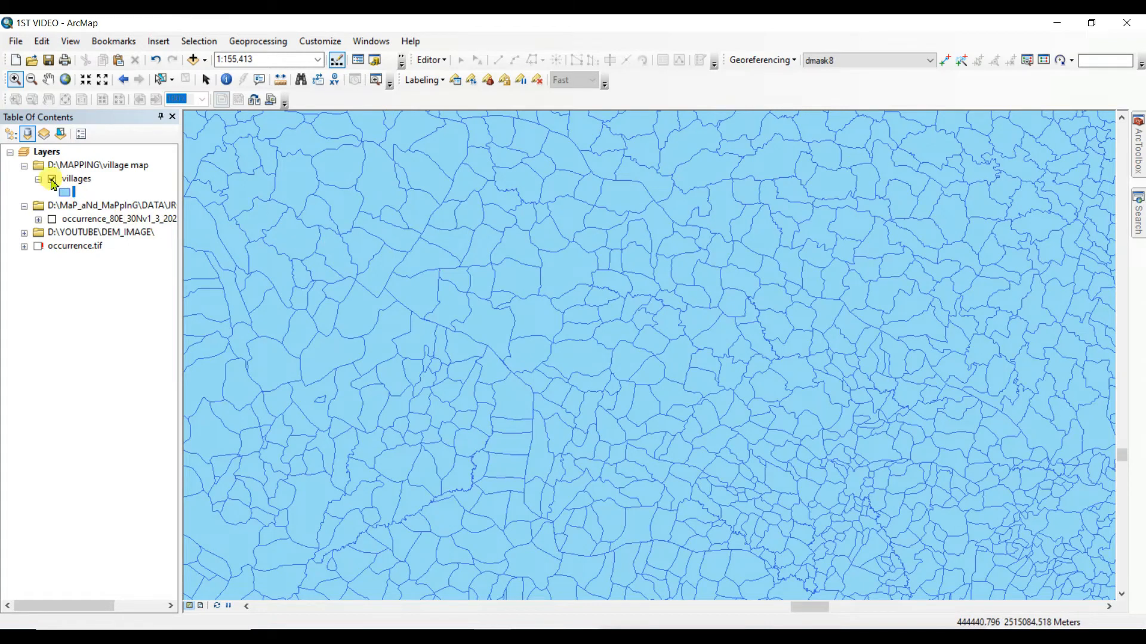
Turn on Label Features for the villages layer to show village names.
right_click(74, 179)
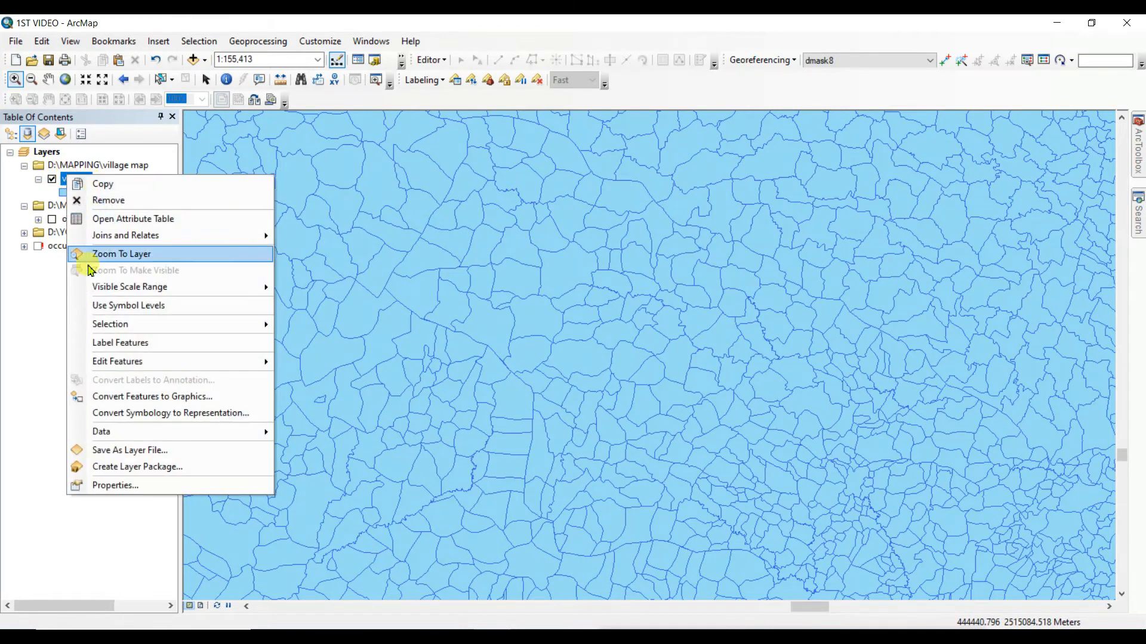
left_click(122, 254)
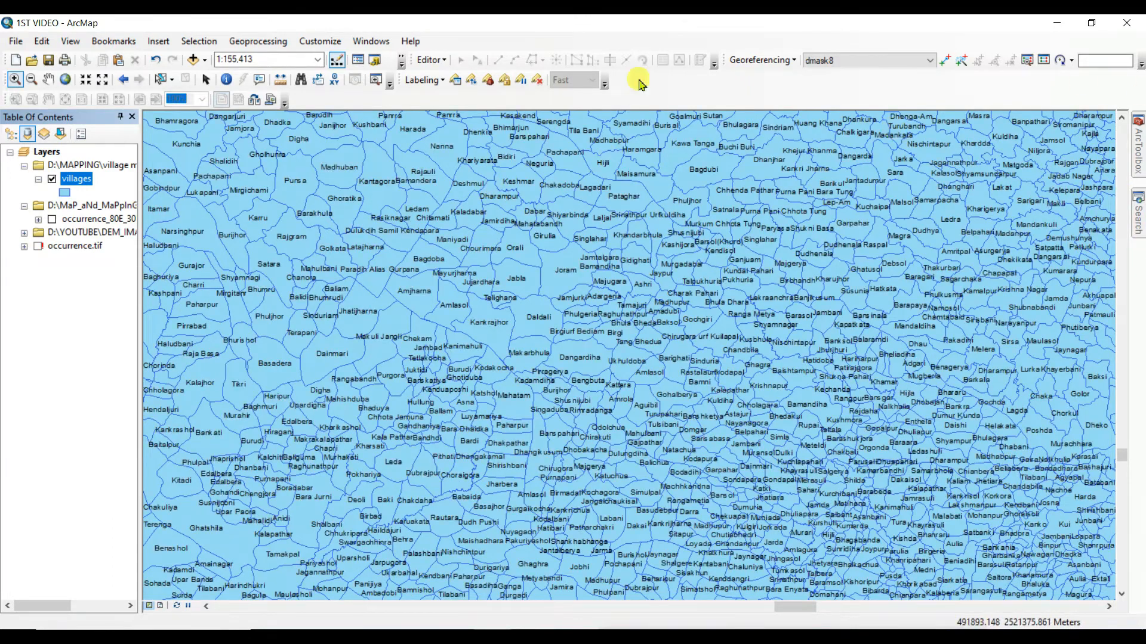
Open the villages attribute table and scroll right to the population, literacy and worker fields.
right_click(76, 178)
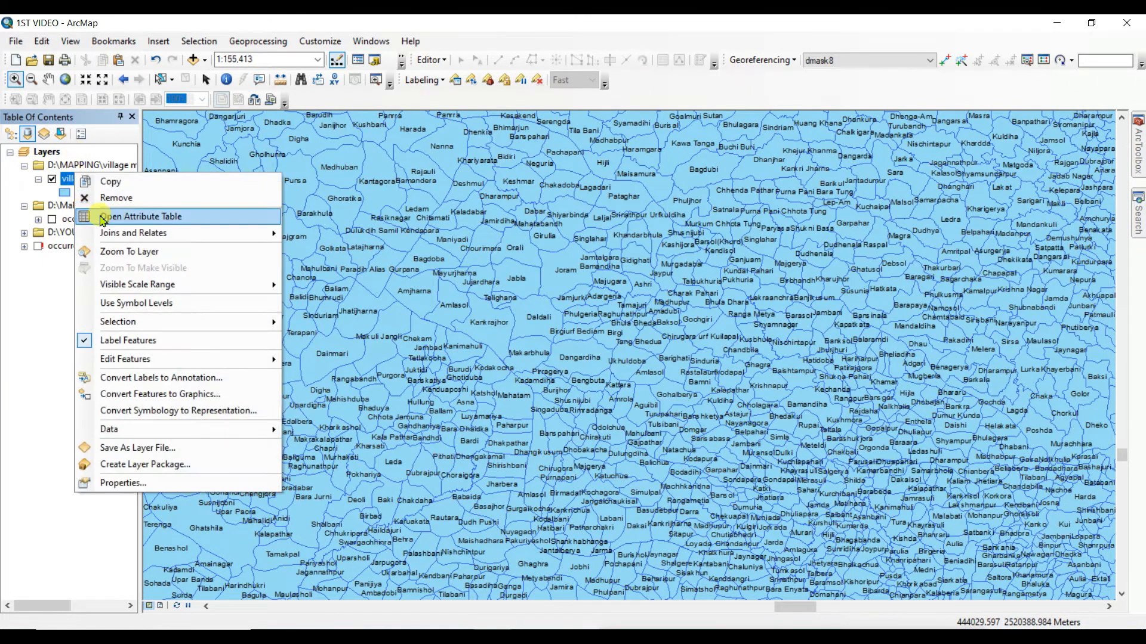
left_click(141, 217)
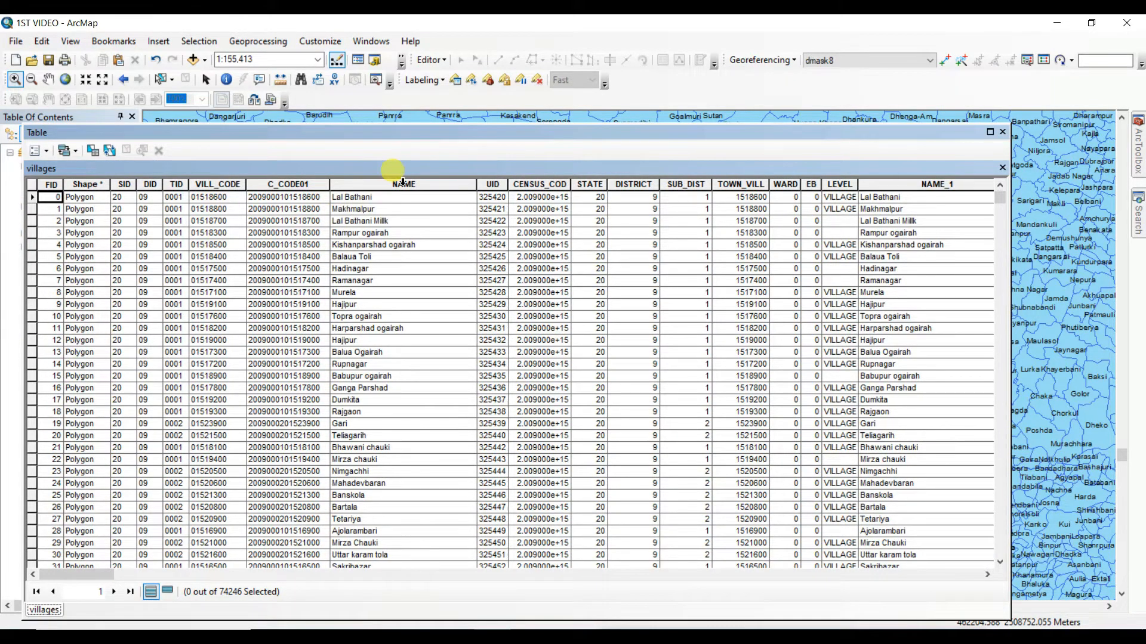
mouse_move(538, 172)
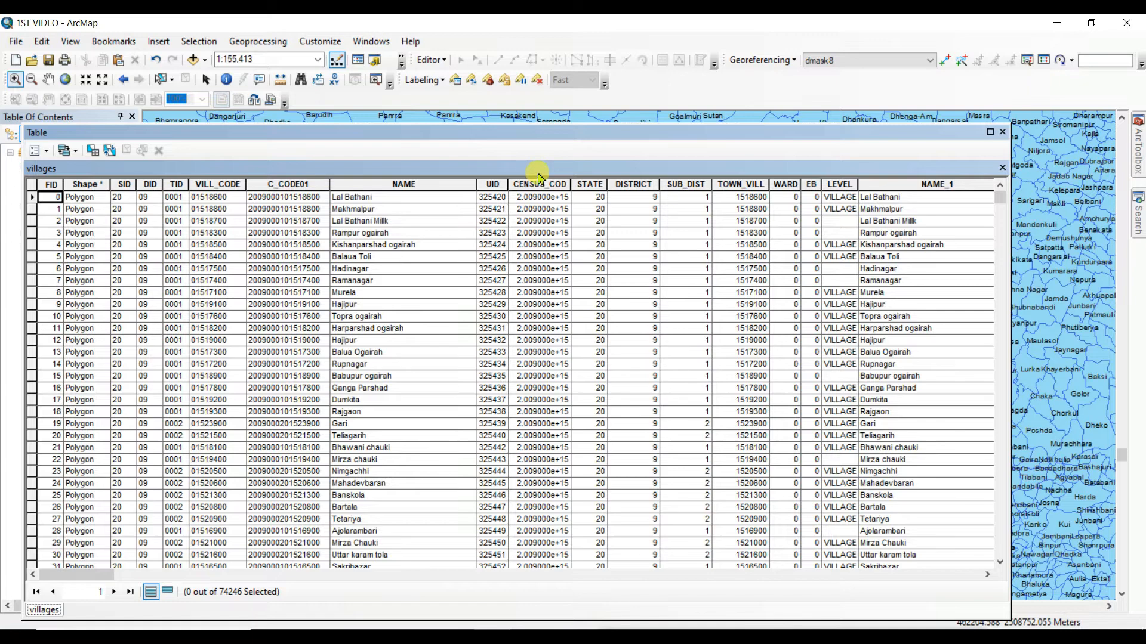
mouse_move(596, 218)
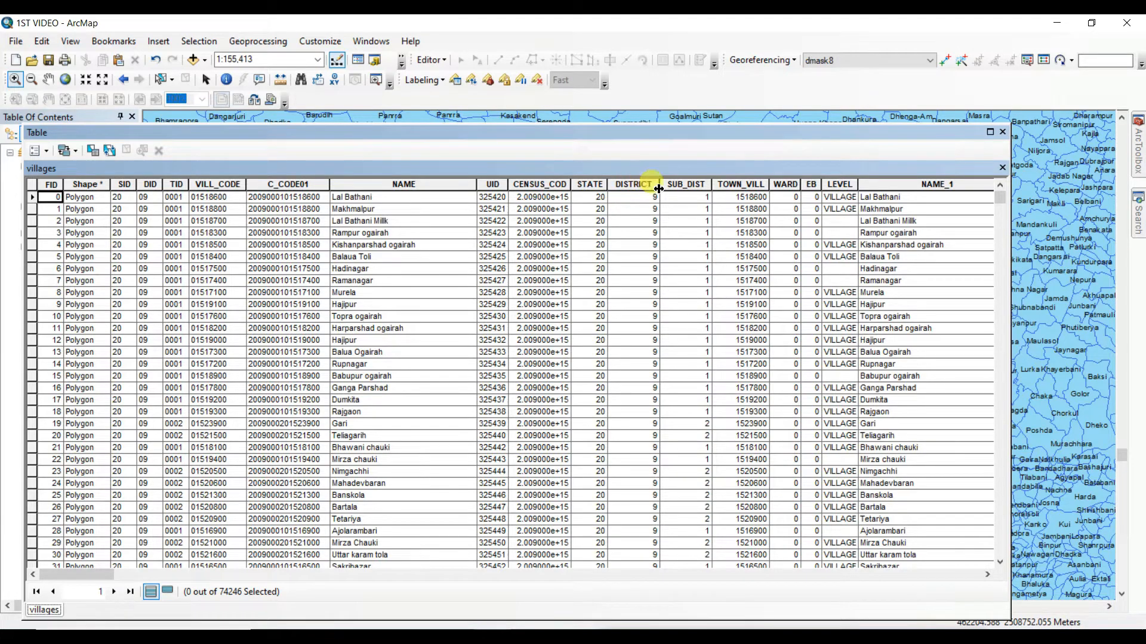
mouse_move(733, 173)
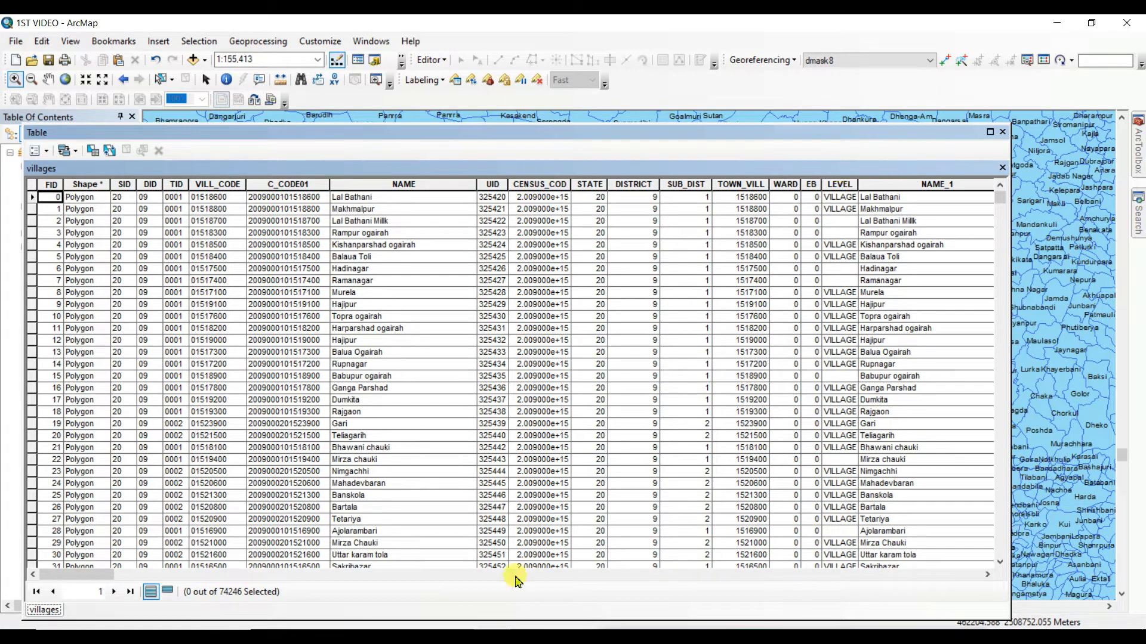
scroll("right", 3)
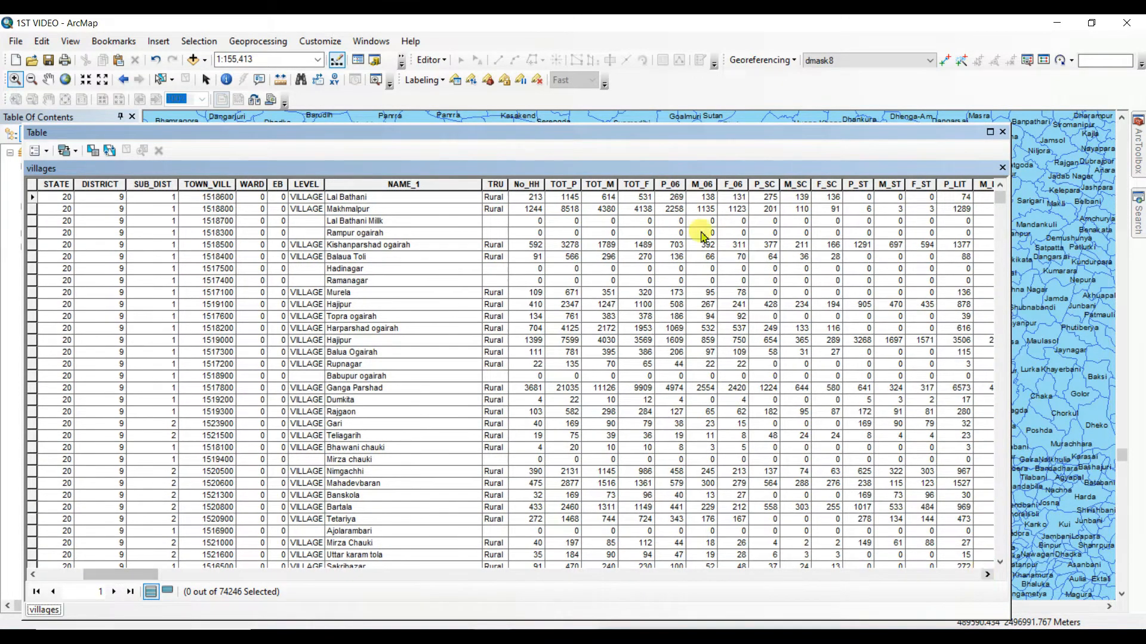
mouse_move(655, 184)
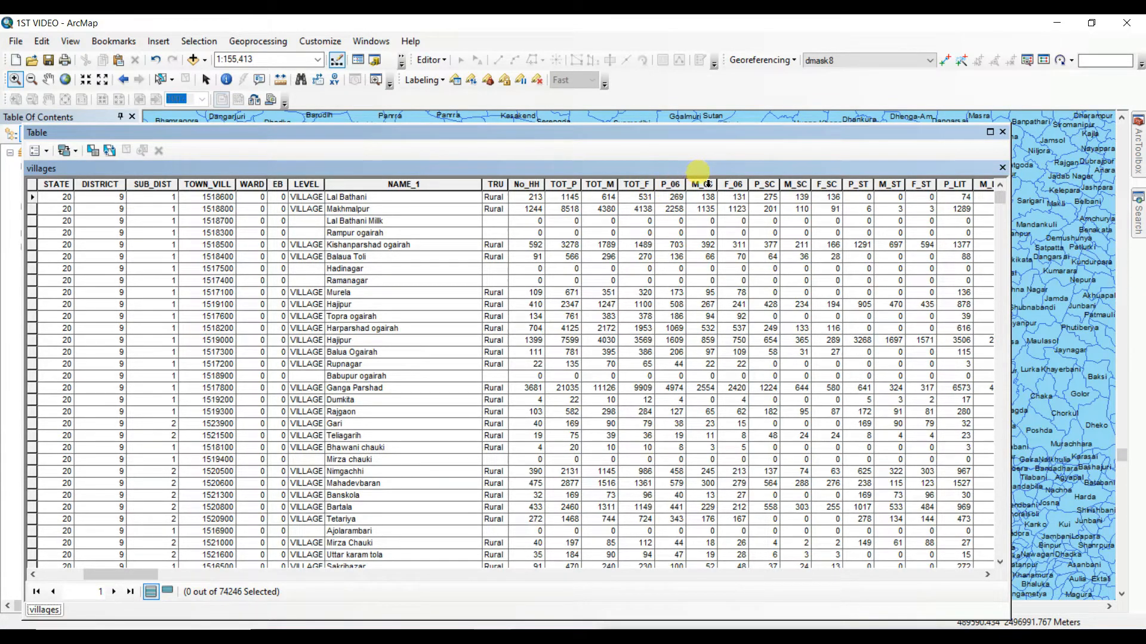
mouse_move(733, 173)
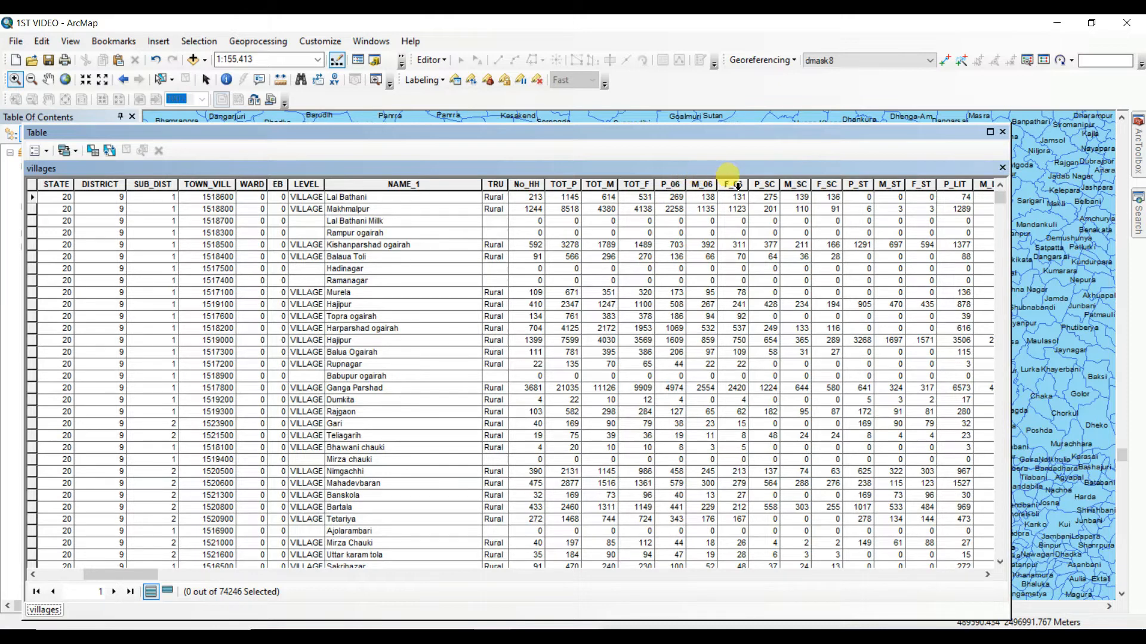
mouse_move(762, 179)
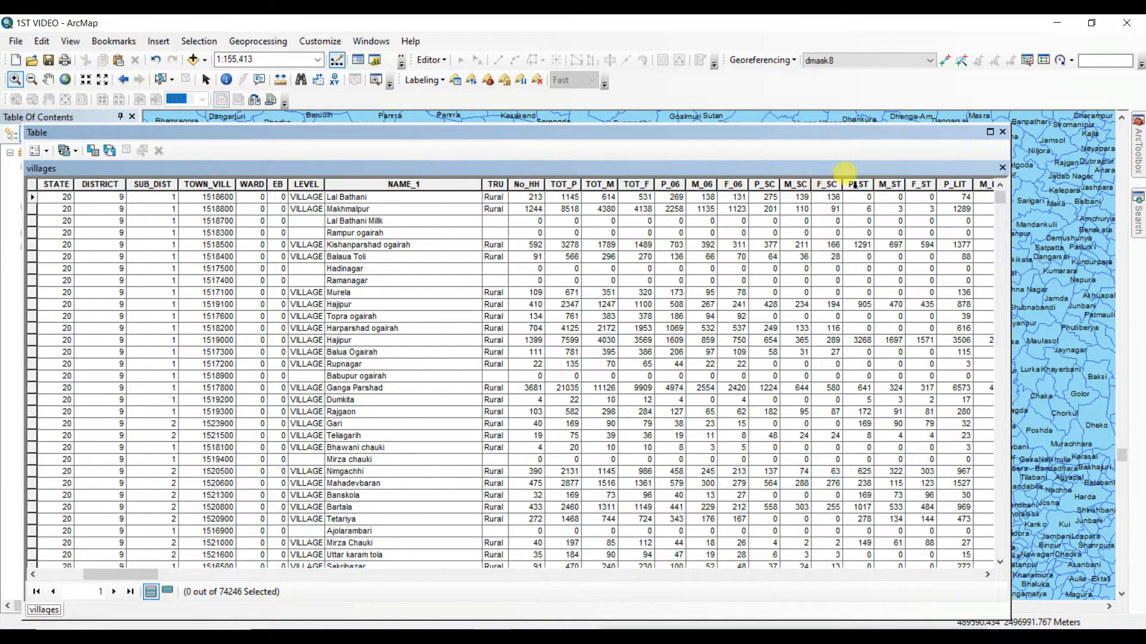
mouse_move(922, 183)
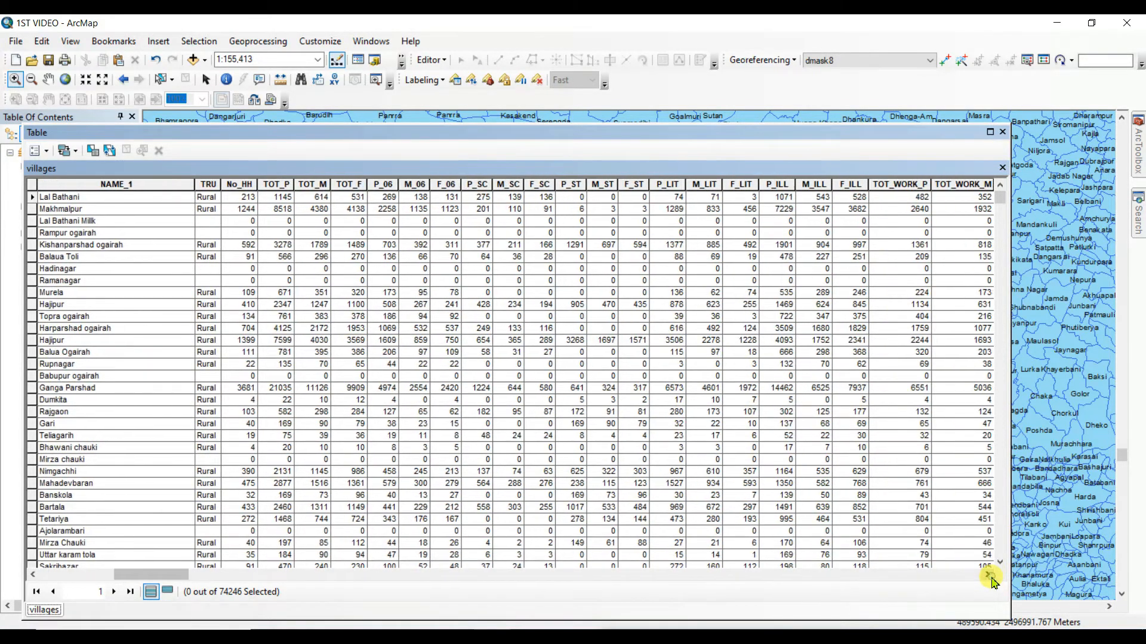
scroll("right", 3)
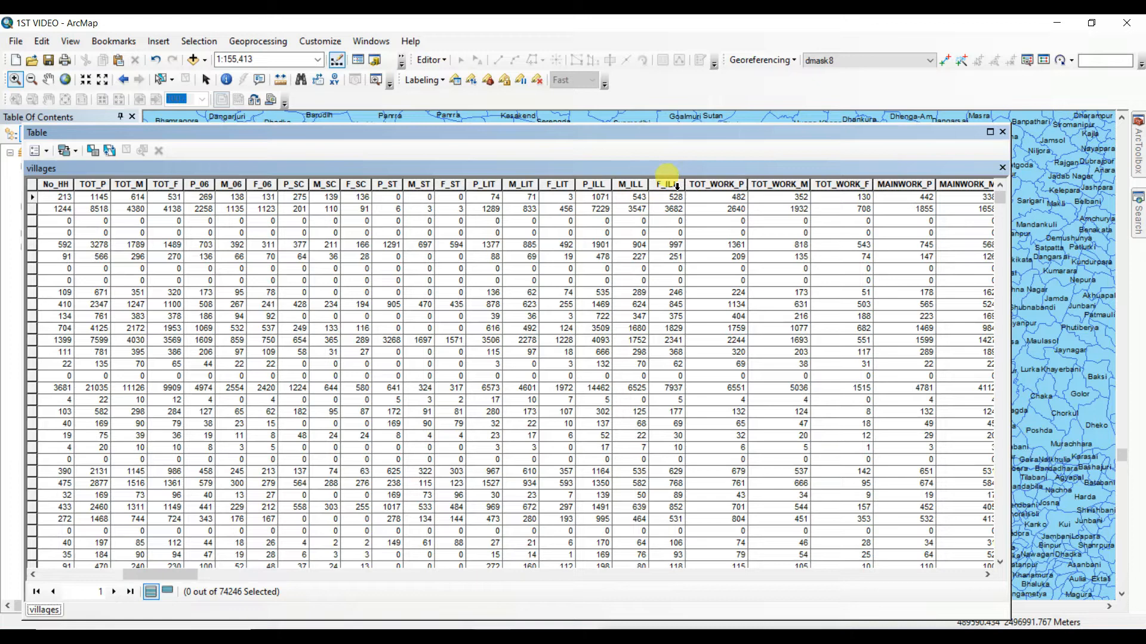
mouse_move(719, 173)
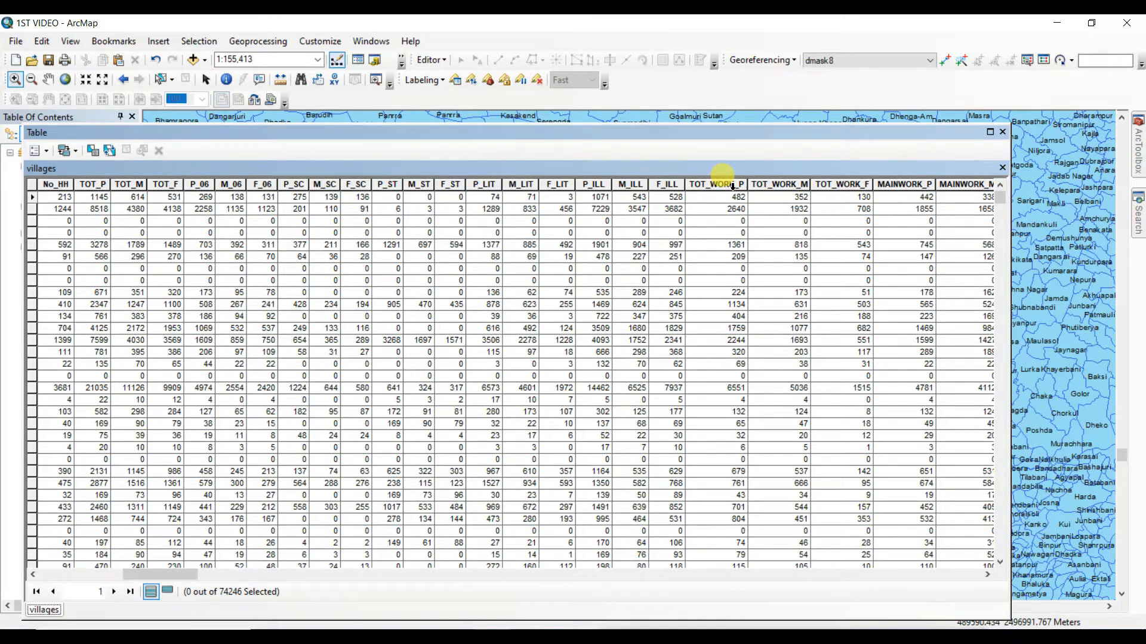
mouse_move(750, 185)
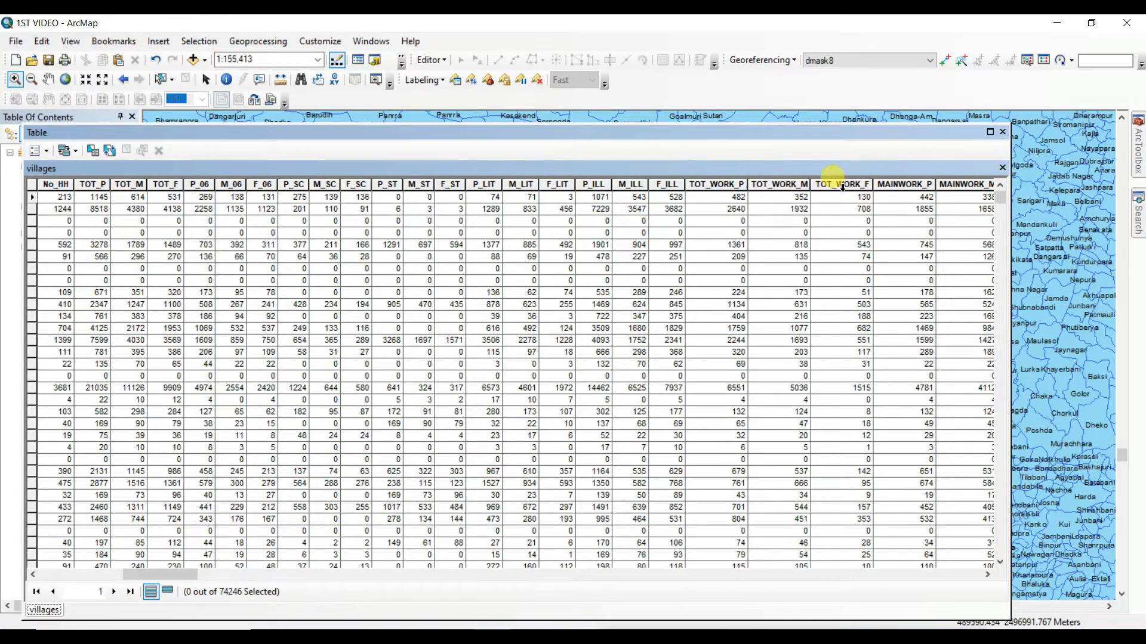
mouse_move(918, 171)
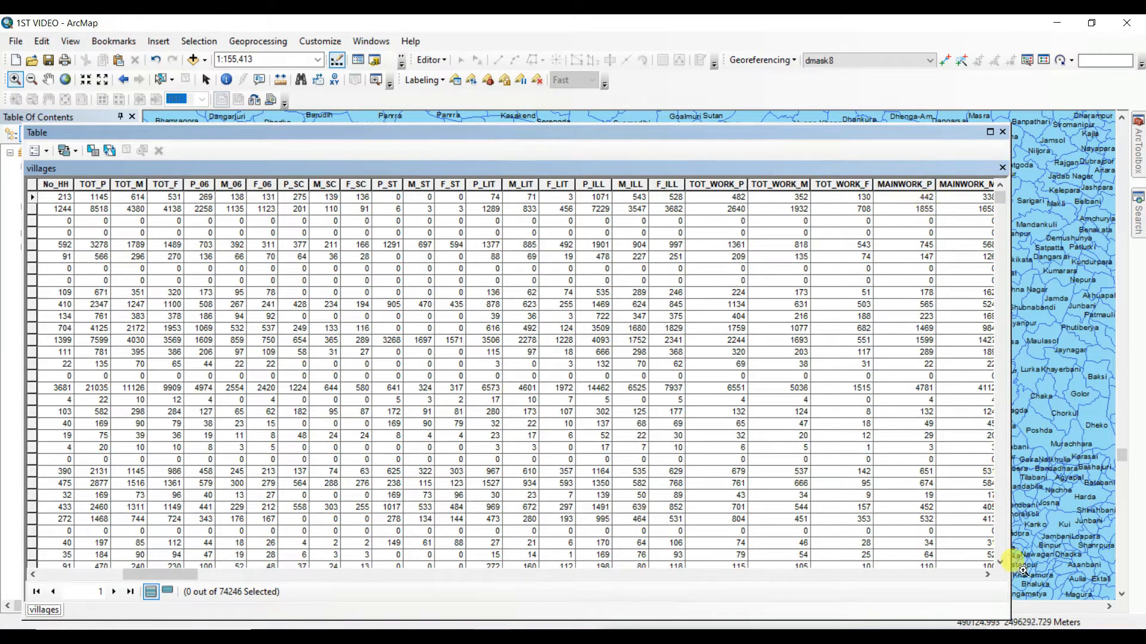
scroll("right", 3)
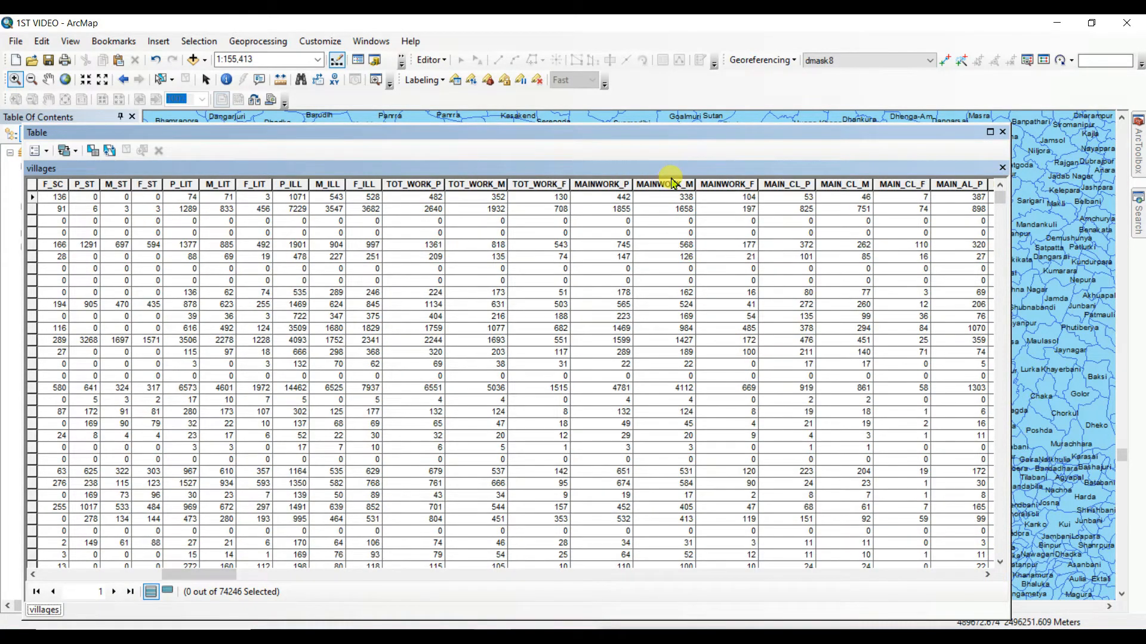
mouse_move(775, 172)
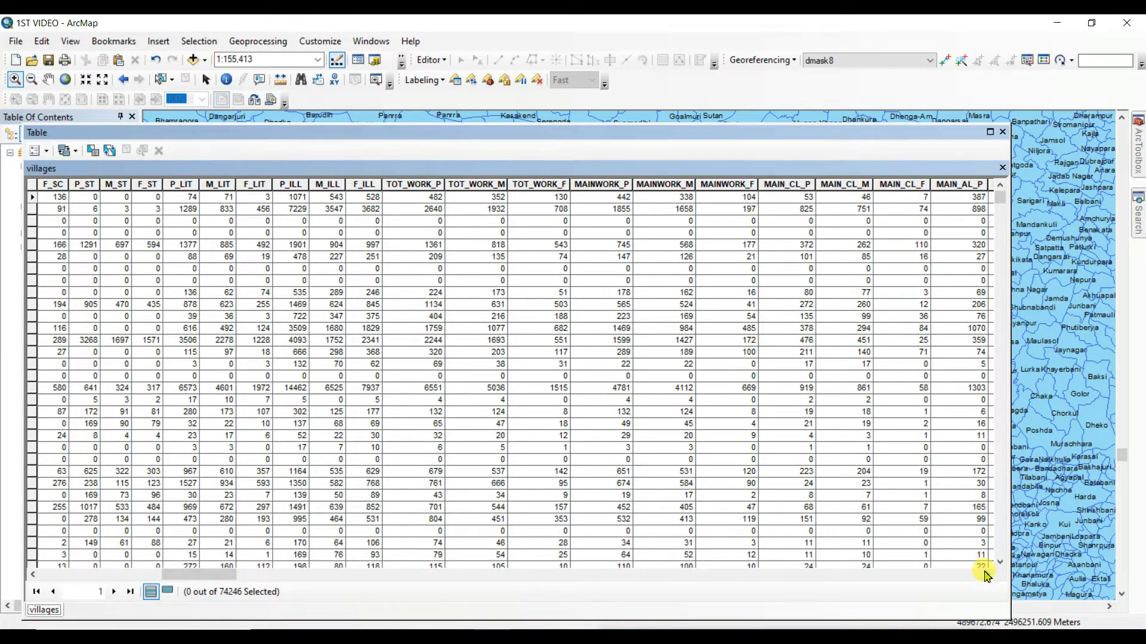
scroll("right", 3)
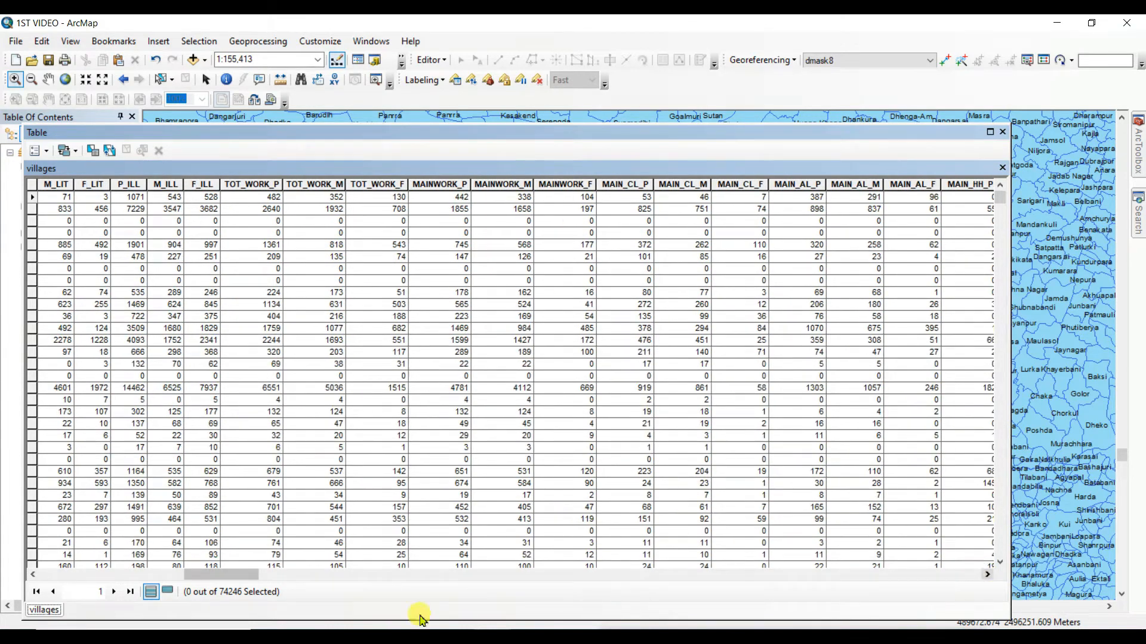
left_click_drag(420, 575, 256, 575)
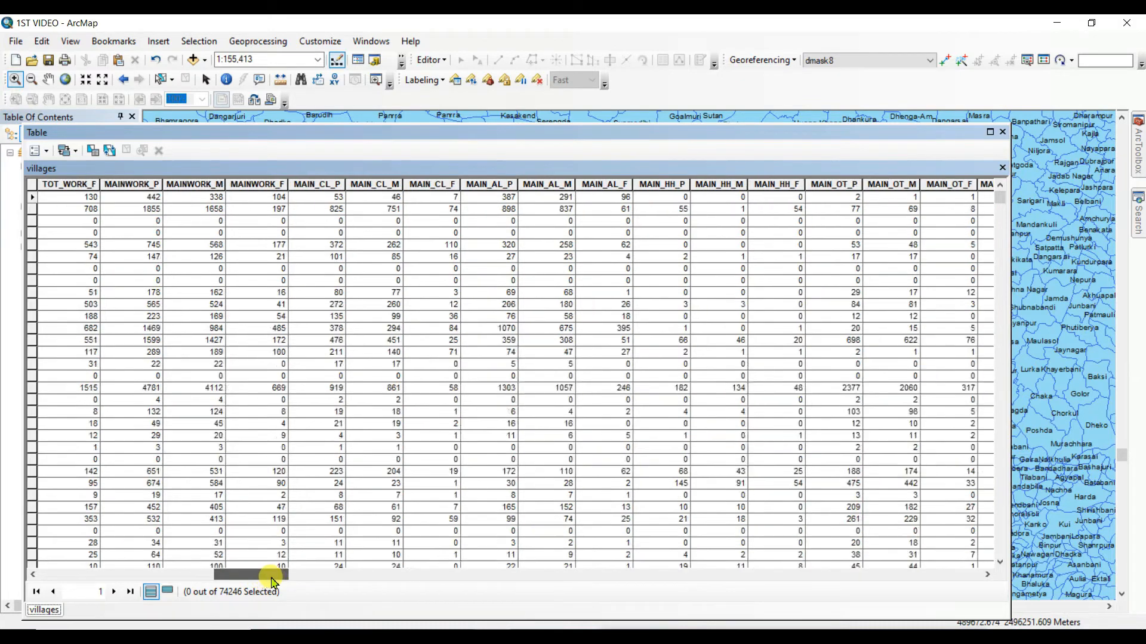
left_click_drag(270, 575, 333, 575)
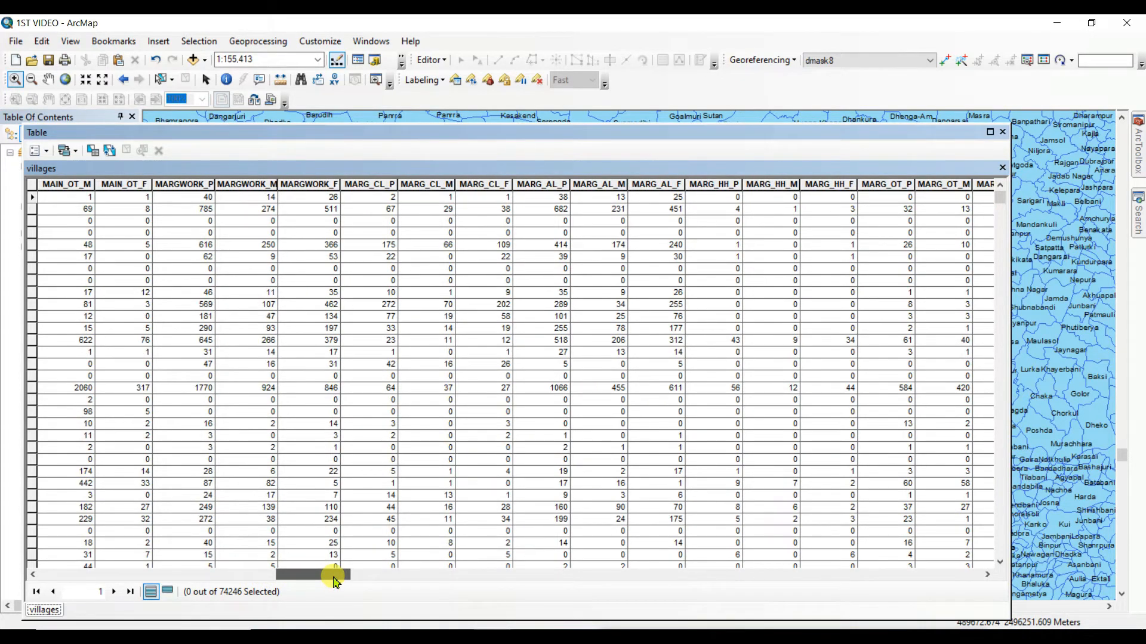
left_click_drag(314, 576, 377, 575)
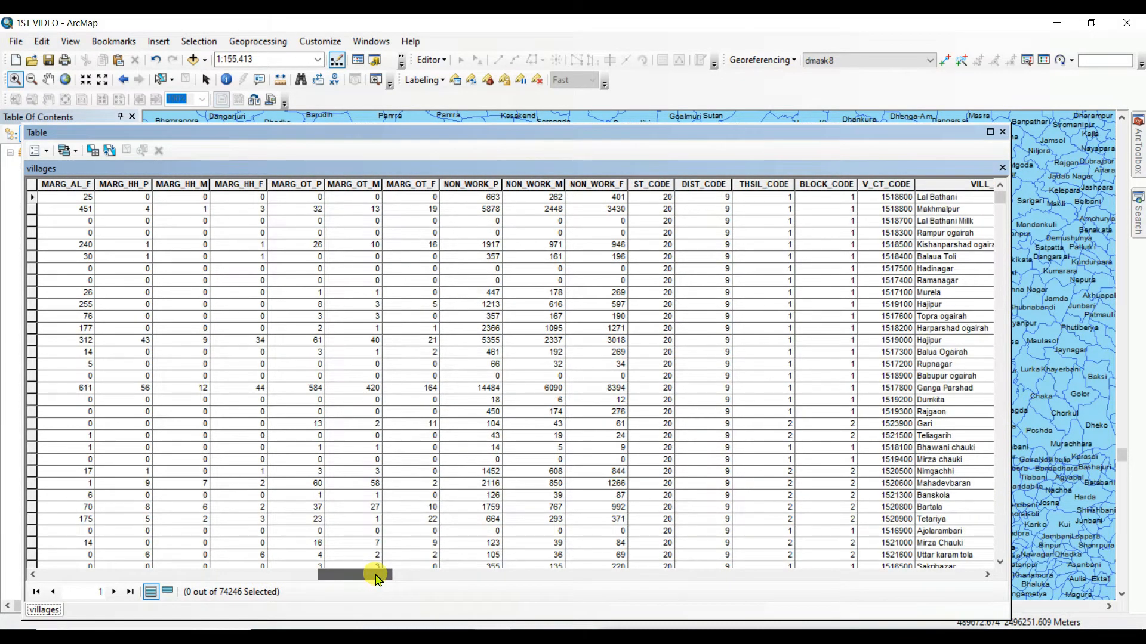
left_click_drag(356, 574, 420, 574)
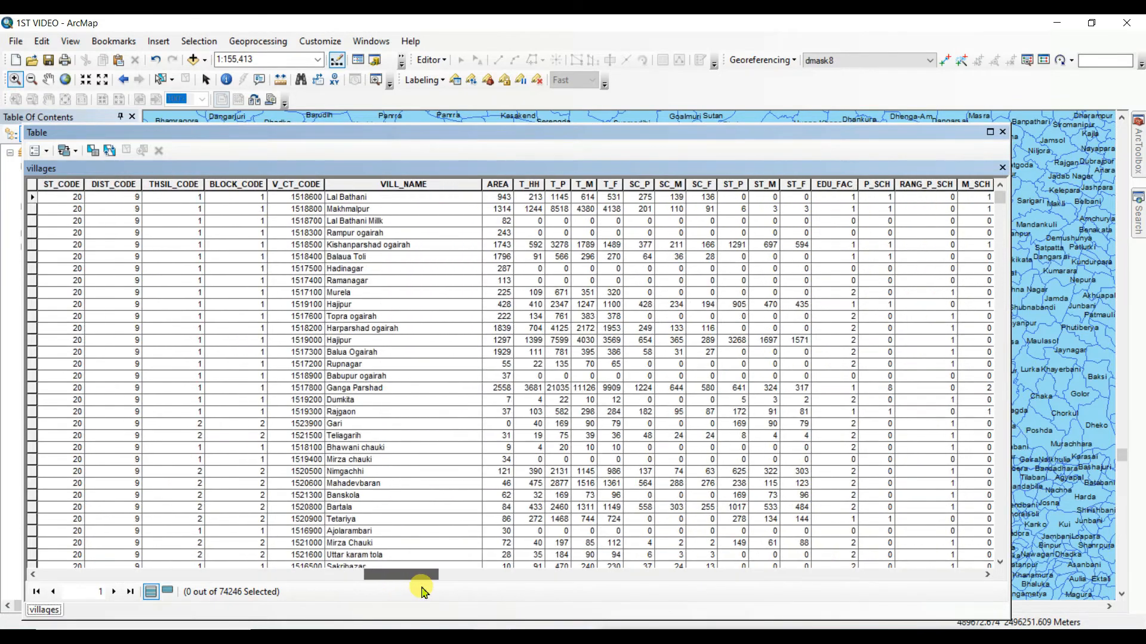
left_click_drag(402, 574, 497, 574)
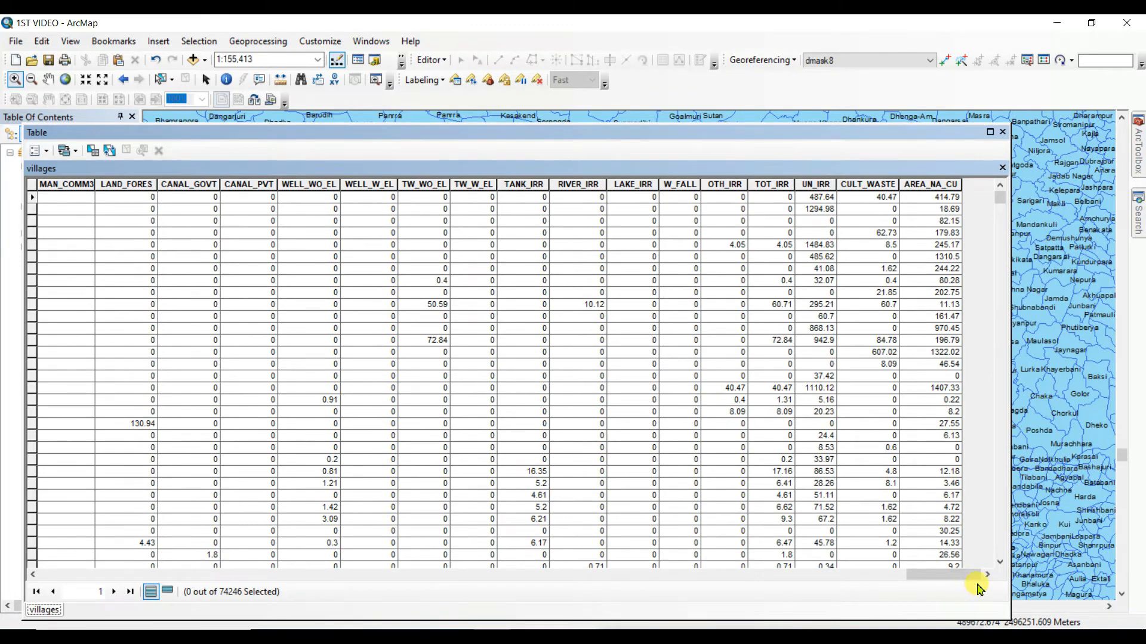
scroll("left", 3)
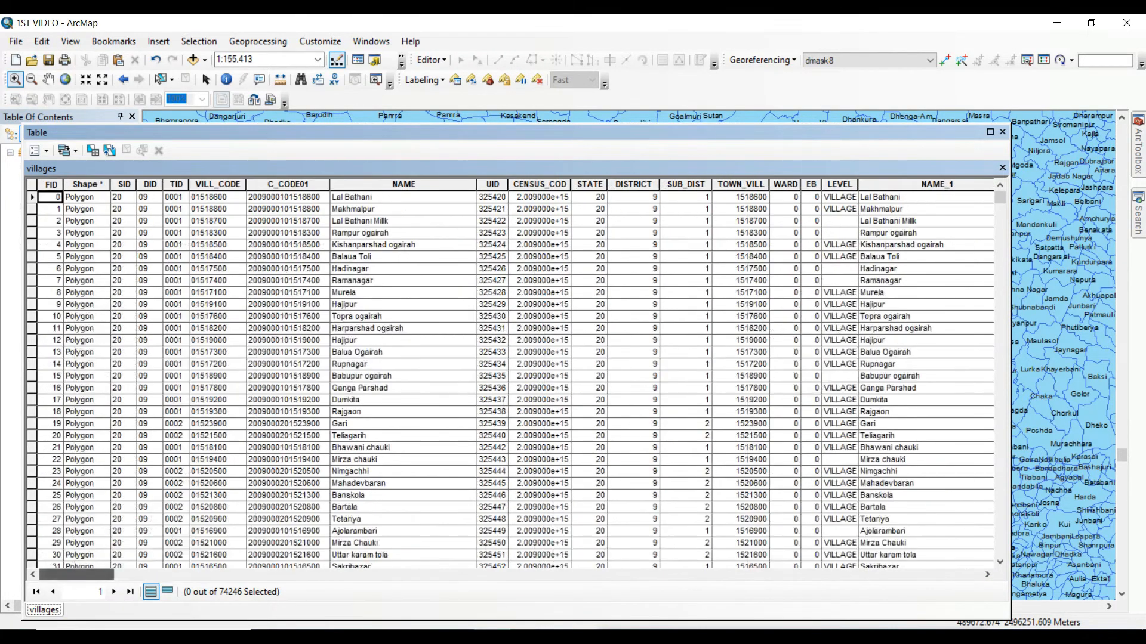